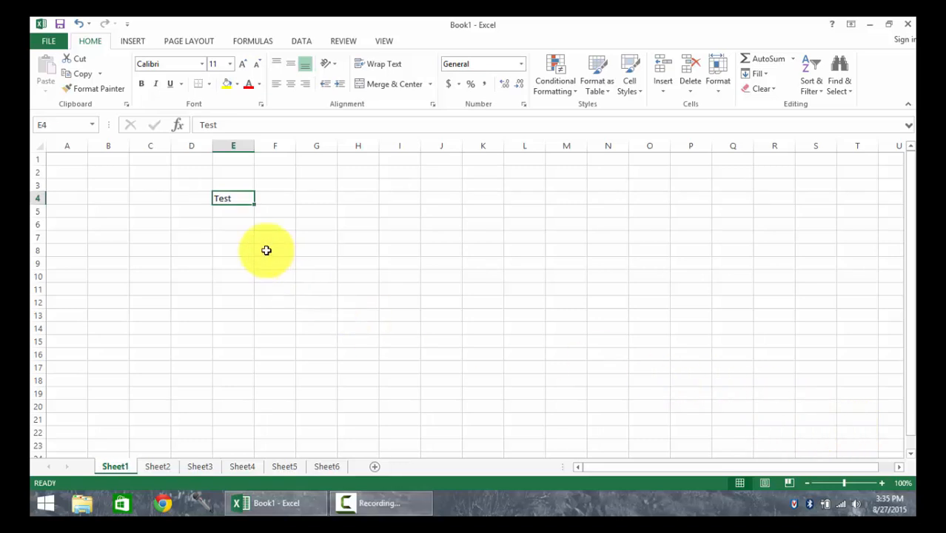
{"action": "mouse_move", "coordinate": [249, 281]}
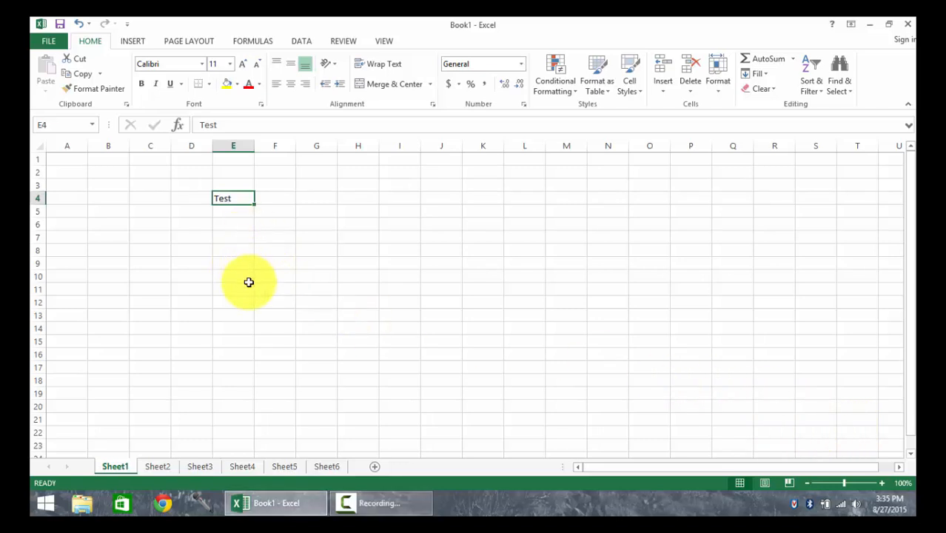
{"action": "mouse_move", "coordinate": [240, 118]}
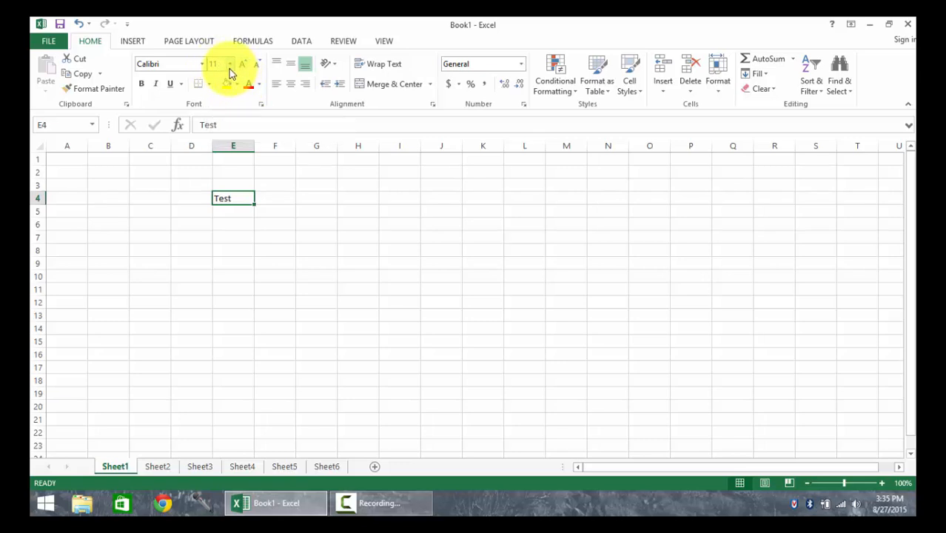
{"action": "mouse_move", "coordinate": [196, 243]}
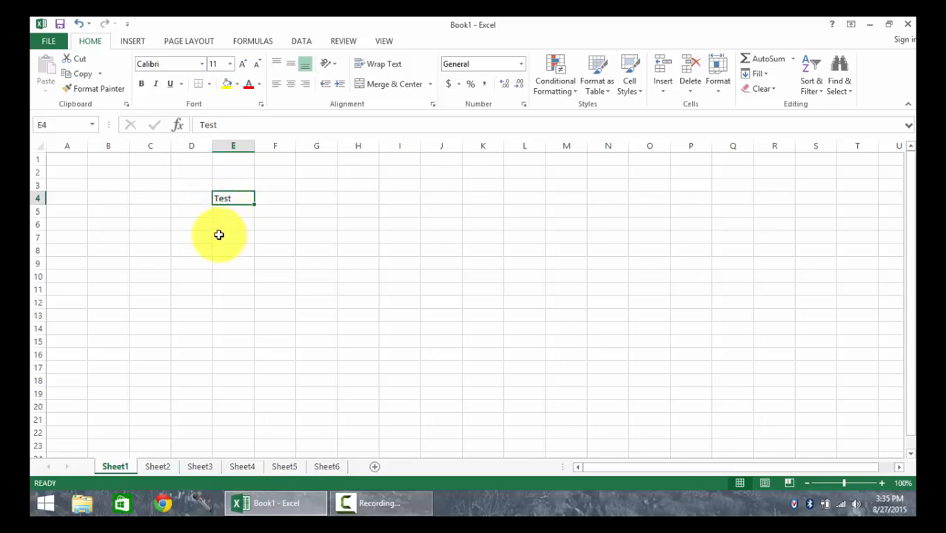
{"action": "mouse_move", "coordinate": [232, 206]}
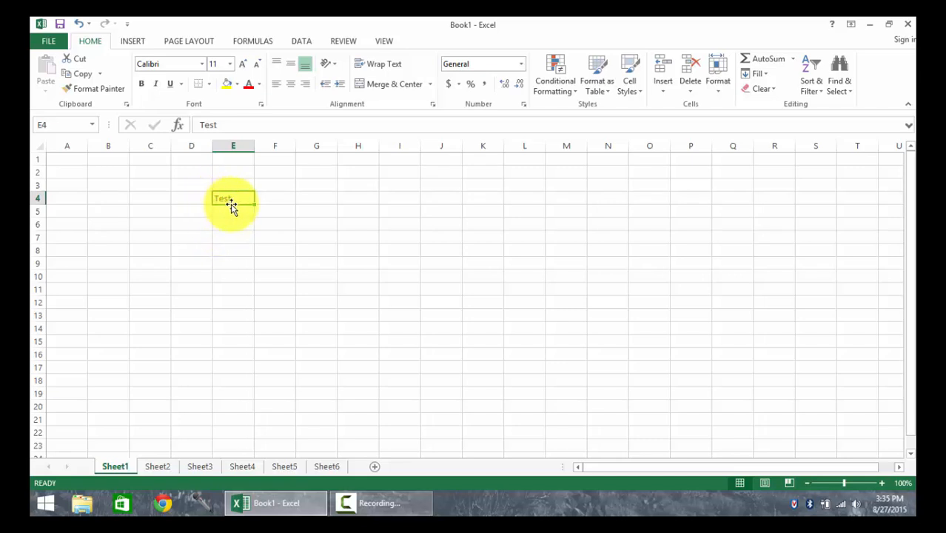
{"action": "mouse_move", "coordinate": [249, 196]}
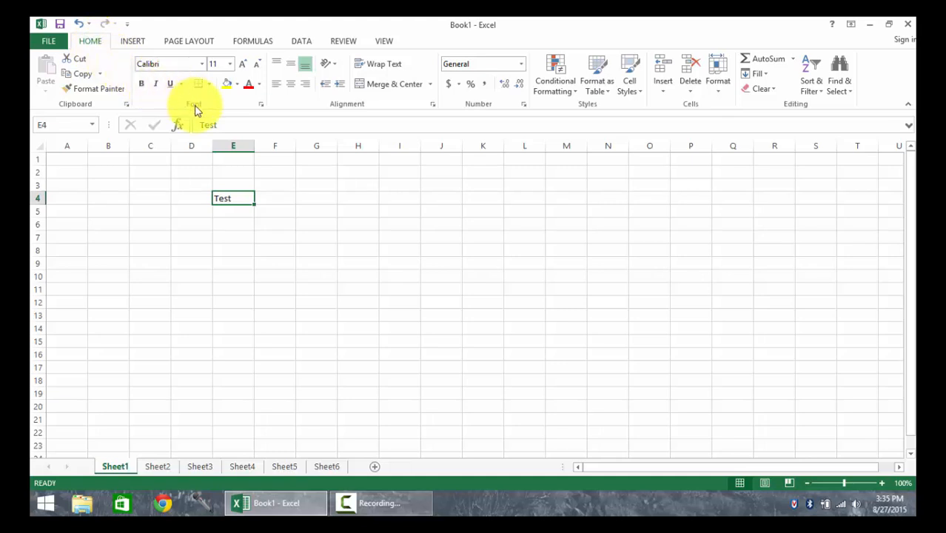
{"action": "mouse_move", "coordinate": [194, 77]}
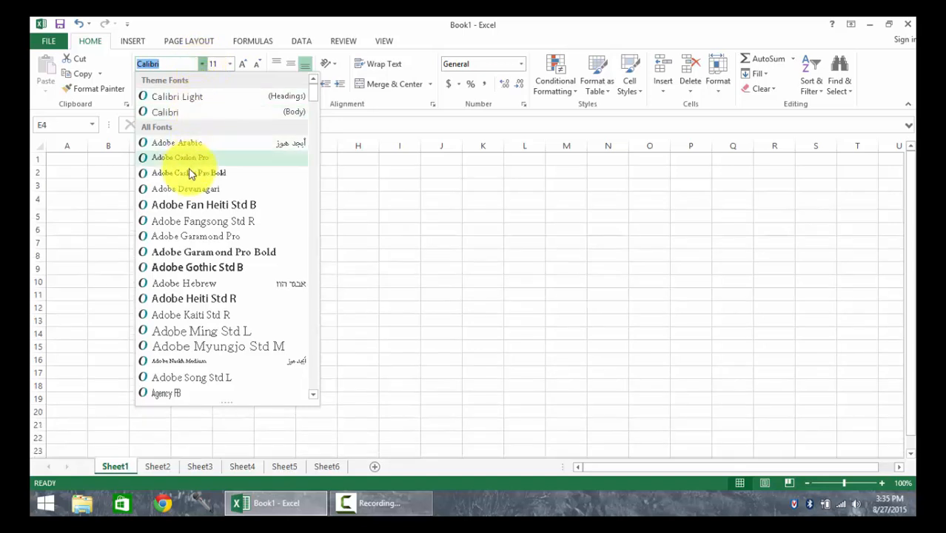
{"action": "mouse_move", "coordinate": [196, 204]}
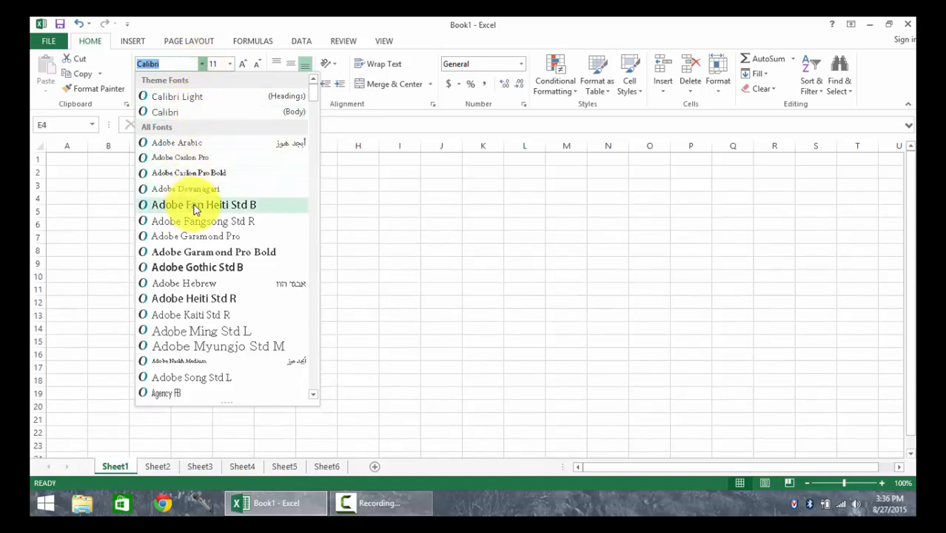
Set cell E4's font to Adobe Fan Heiti Std B from the Home ribbon.
{"action": "left_click", "coordinate": [202, 204]}
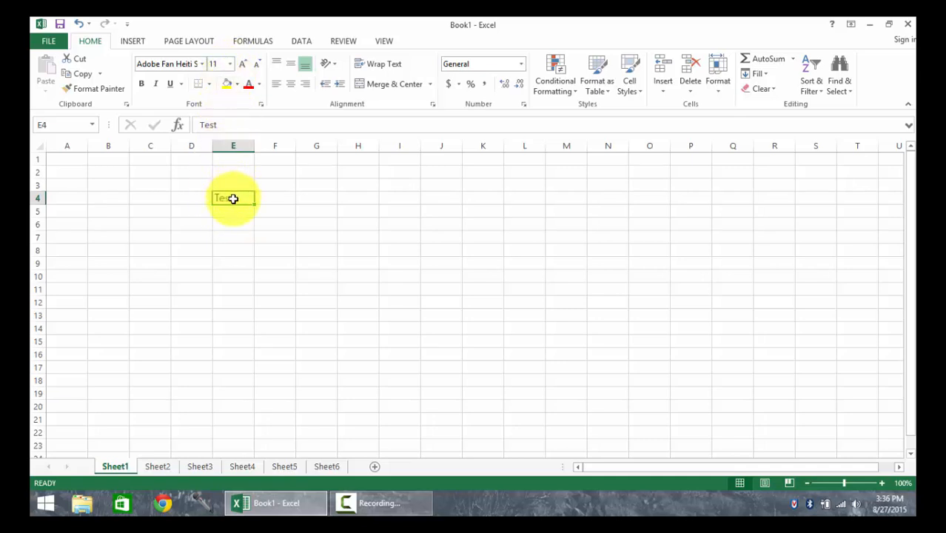
{"action": "left_click", "coordinate": [225, 64]}
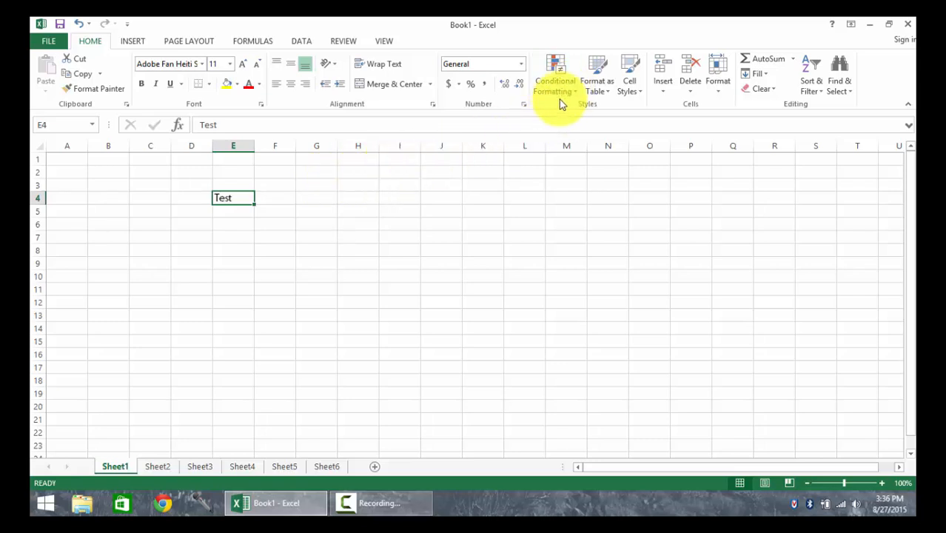
{"action": "mouse_move", "coordinate": [586, 103]}
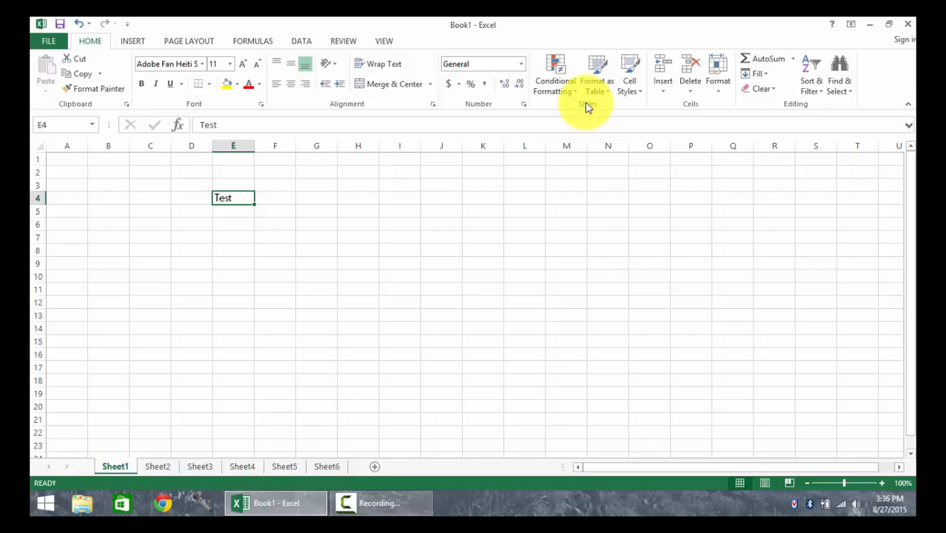
{"action": "mouse_move", "coordinate": [554, 80]}
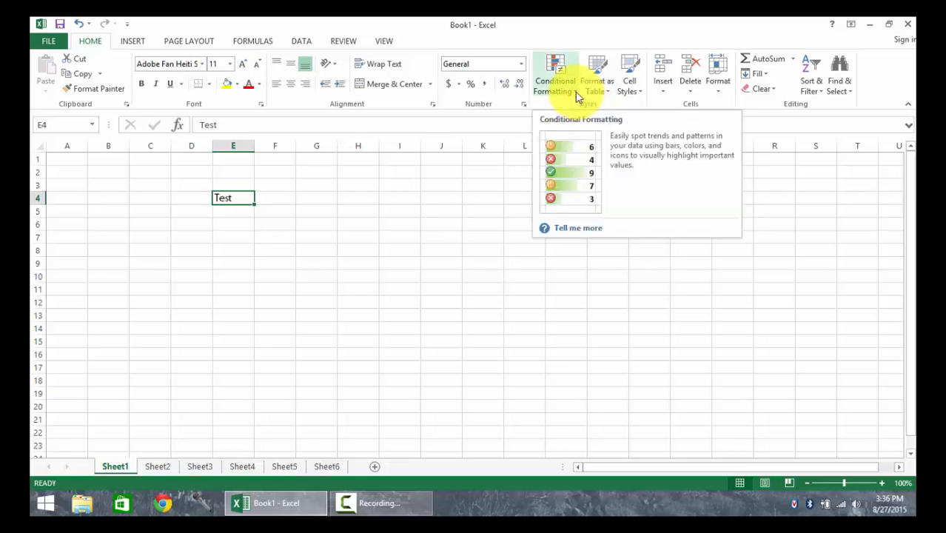
Bring up the Conditional Formatting menu showing the Highlight Cells Rules options.
{"action": "left_click", "coordinate": [554, 74]}
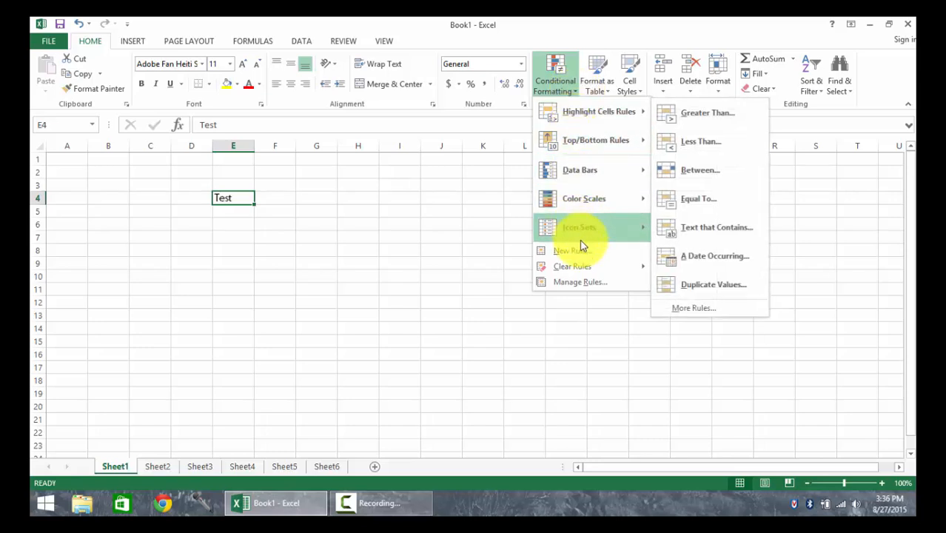
{"action": "mouse_move", "coordinate": [581, 169]}
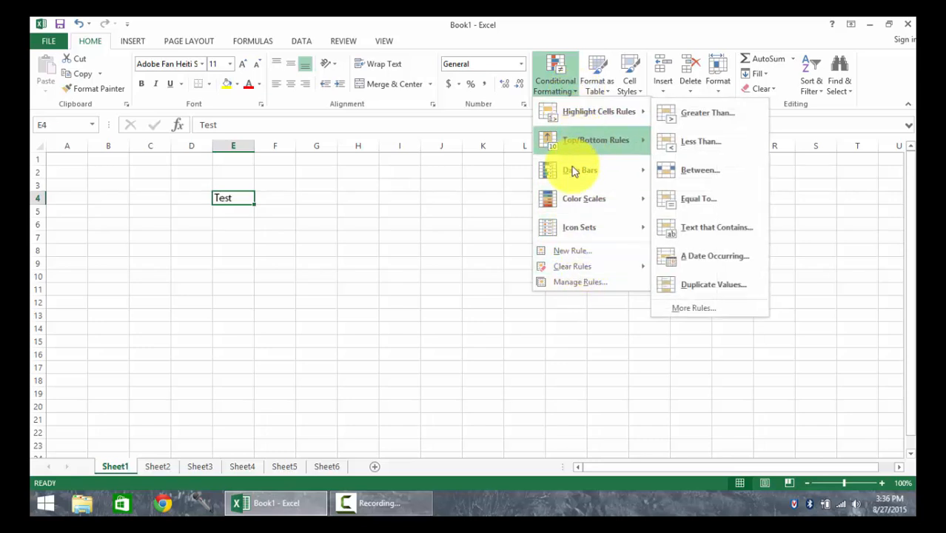